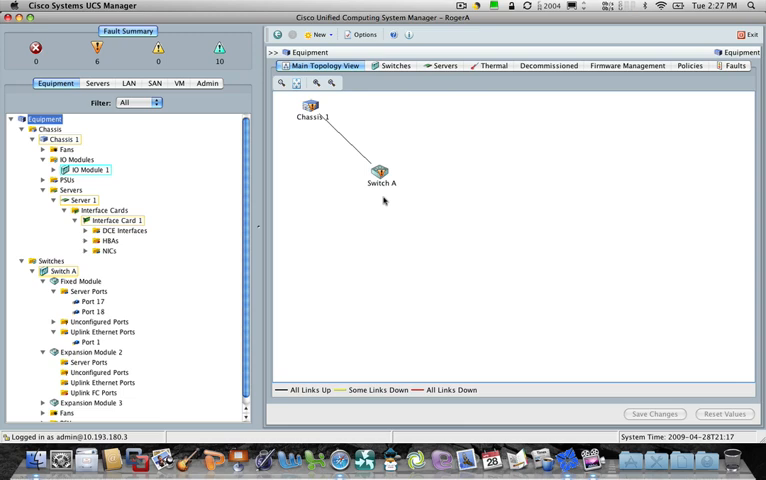
pyautogui.moveTo(384, 201)
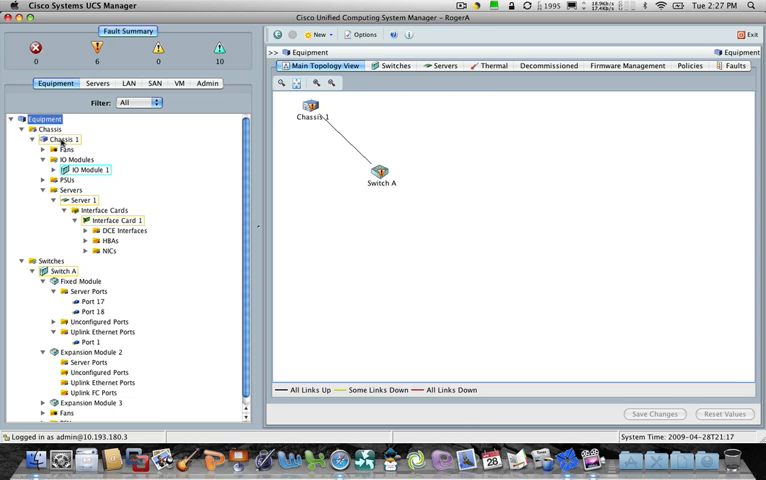
# Open Chassis 1's General page with its fault summary, physical display and properties
pyautogui.click(62, 139)
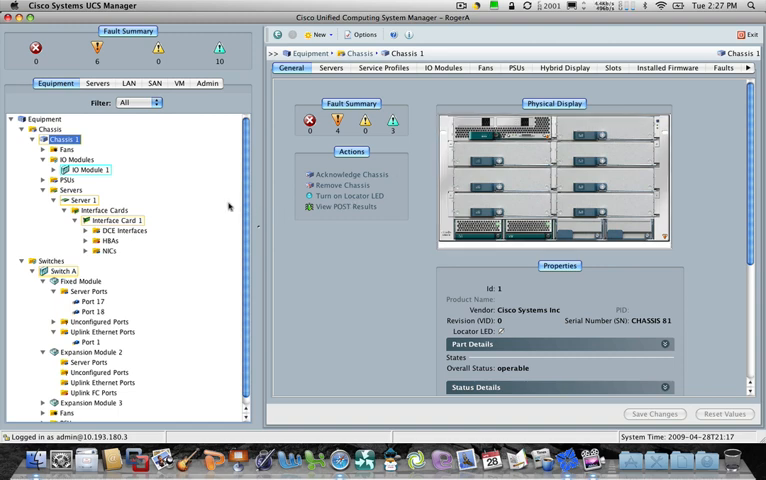
pyautogui.moveTo(137, 172)
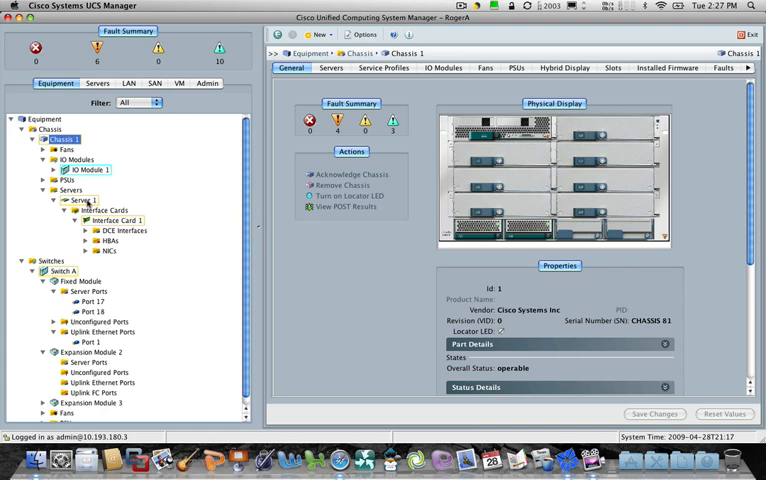
# View Server 1's Interface Card 1 general details and firmware versions
pyautogui.click(83, 200)
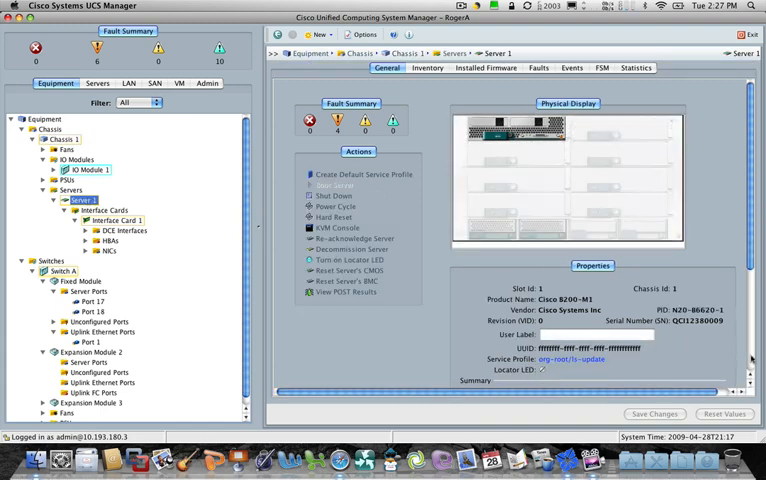
pyautogui.scroll(-3)
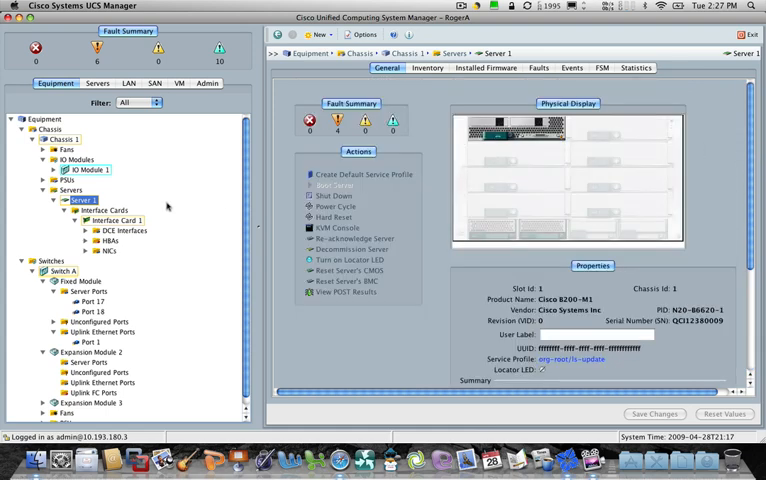
pyautogui.click(116, 220)
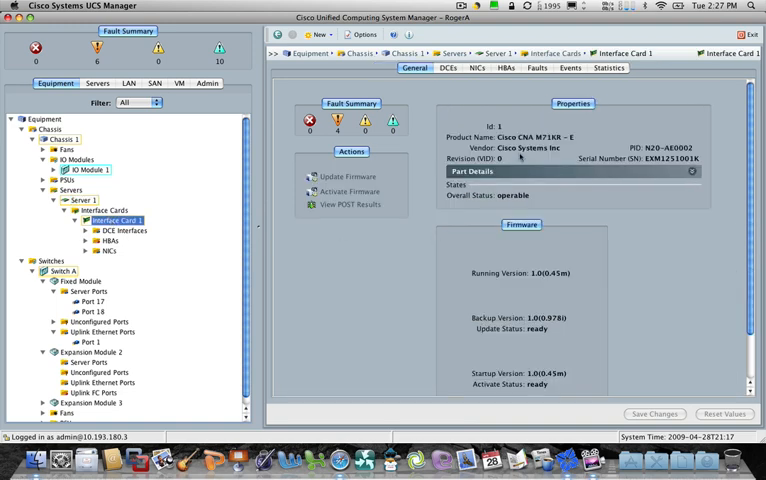
pyautogui.moveTo(524, 150)
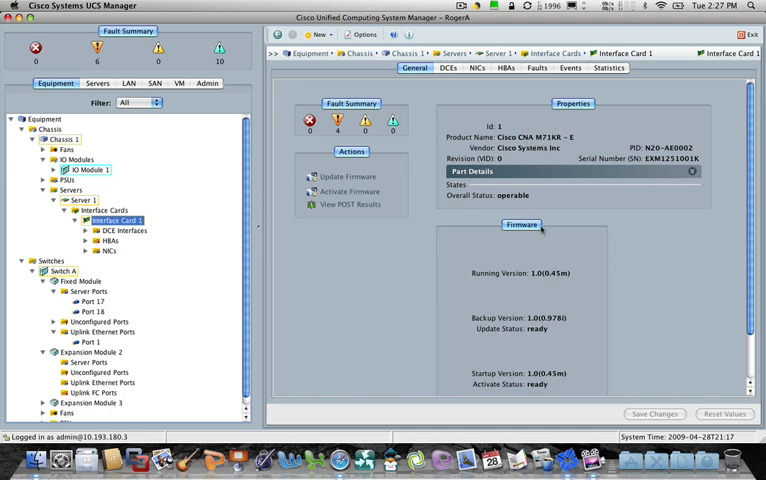
pyautogui.moveTo(215, 275)
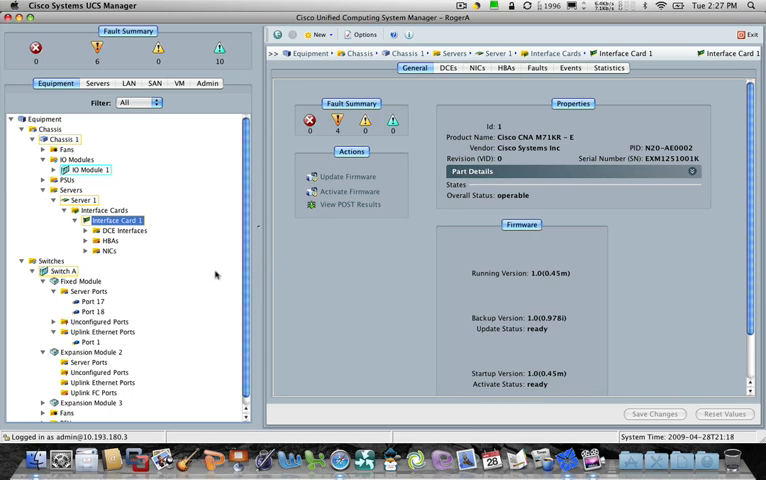
pyautogui.moveTo(81, 203)
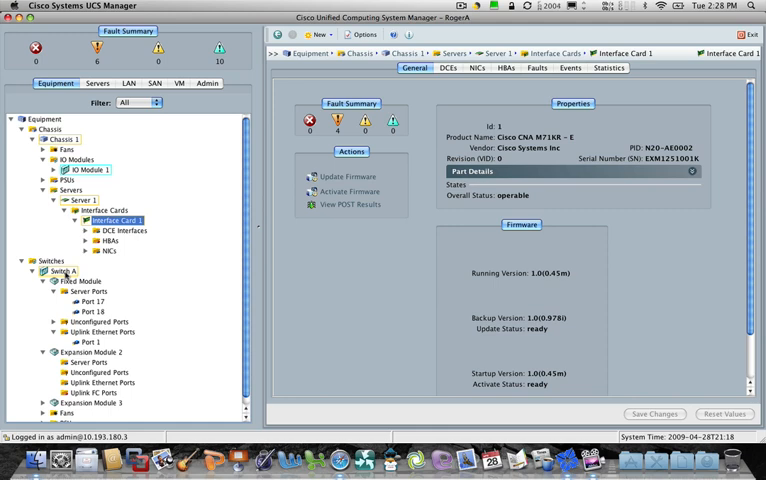
# List Switch A's fixed-module server ports 17 and 18
pyautogui.click(65, 270)
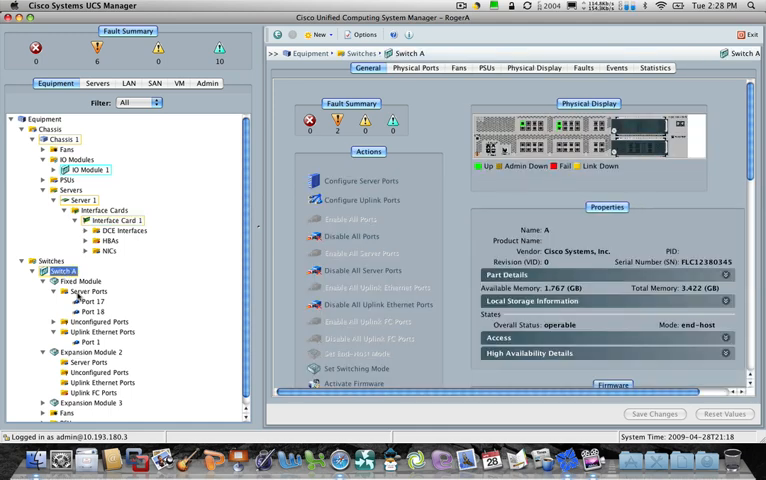
pyautogui.click(90, 290)
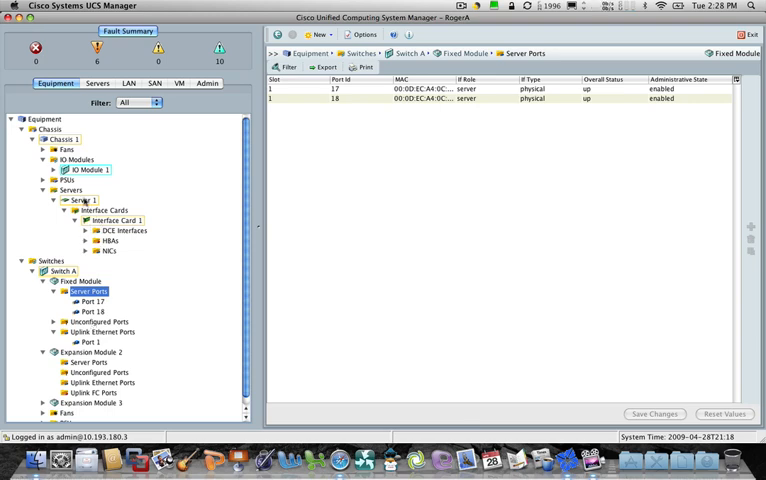
# Show Server 1's memory inventory: one memory array with twelve slots
pyautogui.click(82, 200)
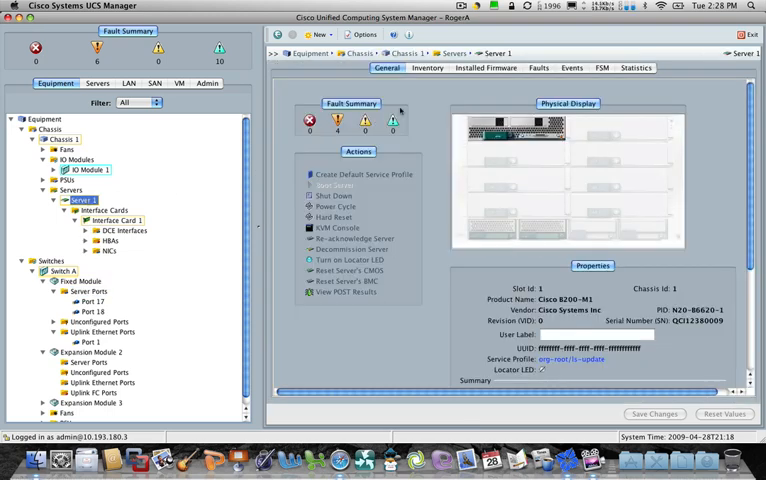
pyautogui.click(428, 67)
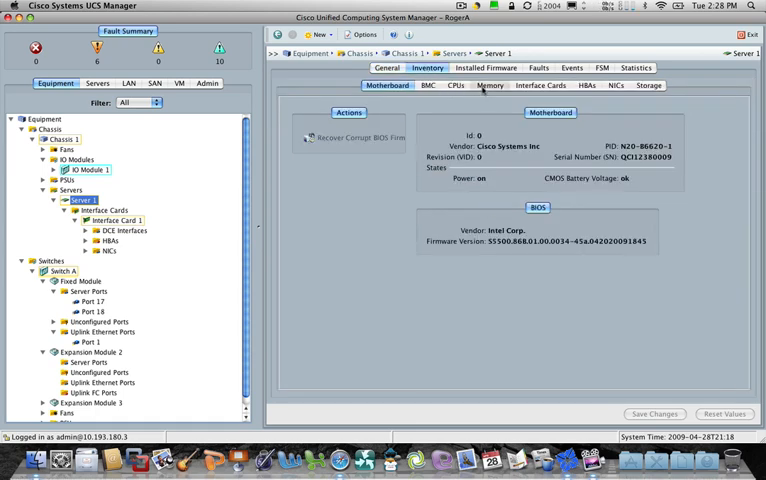
pyautogui.click(490, 85)
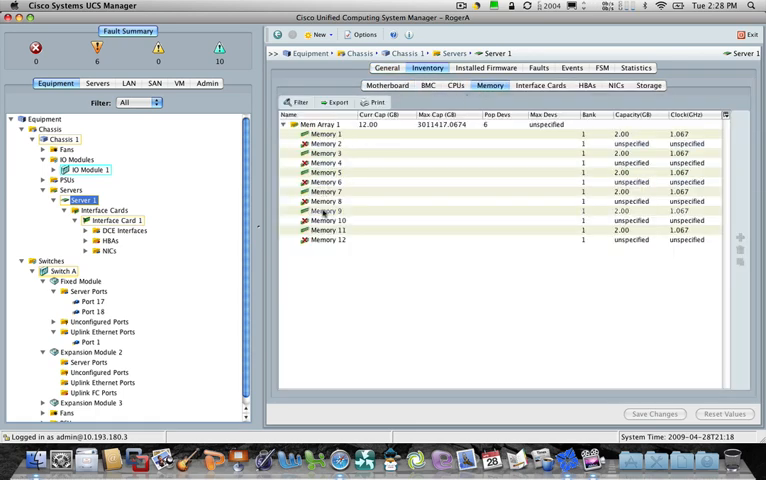
pyautogui.moveTo(325, 220)
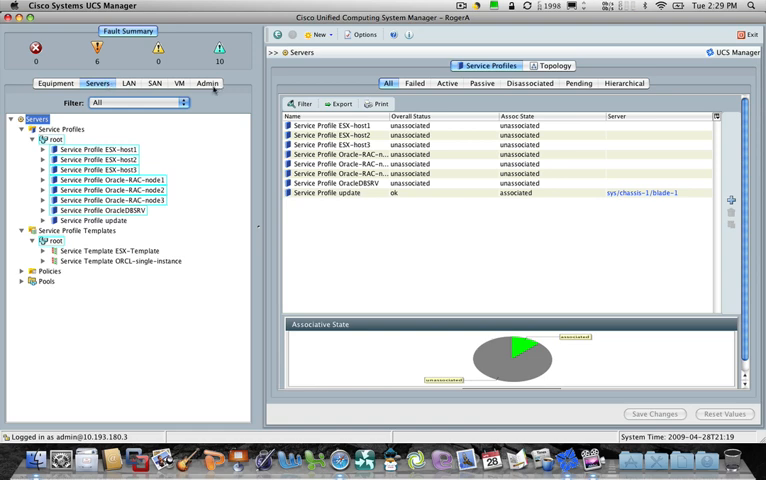
pyautogui.moveTo(118, 133)
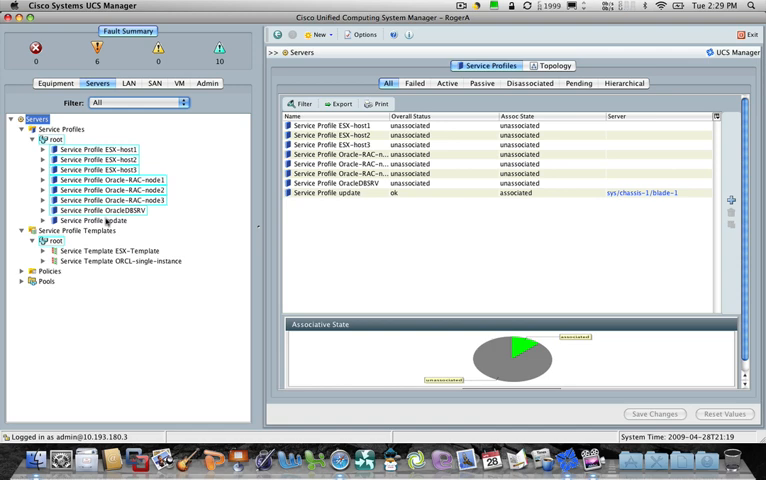
# Open Service Profile update, associated with sys/chassis-1/blade-1
pyautogui.click(95, 220)
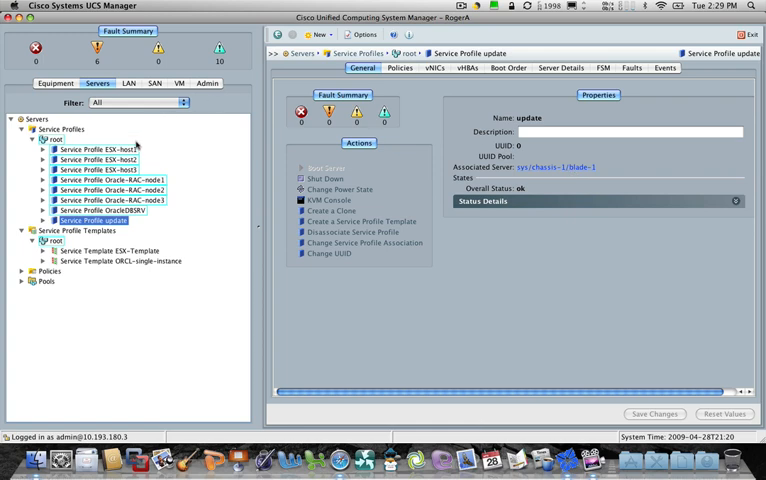
# View Service Profile ESX-host1, then show LAN uplinks with port 1/1 and pin group PG1
pyautogui.click(98, 149)
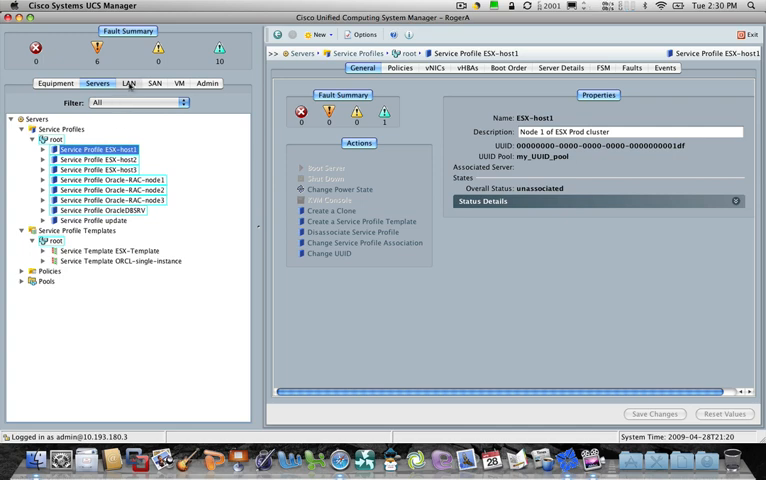
pyautogui.click(128, 83)
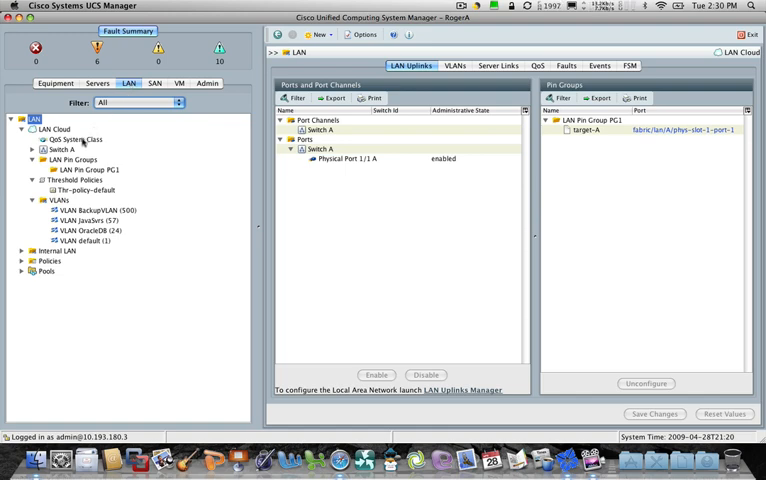
# Display QoS System Class priorities Platinum through Fibre Channel with CoS values and weights
pyautogui.click(70, 139)
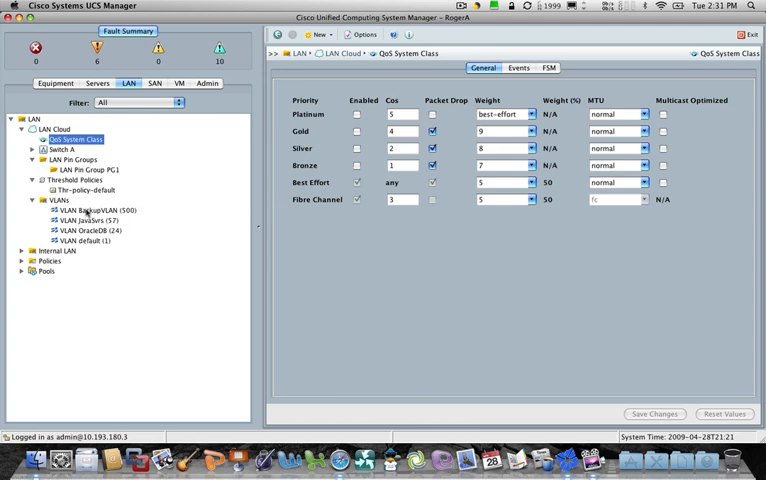
pyautogui.moveTo(110, 226)
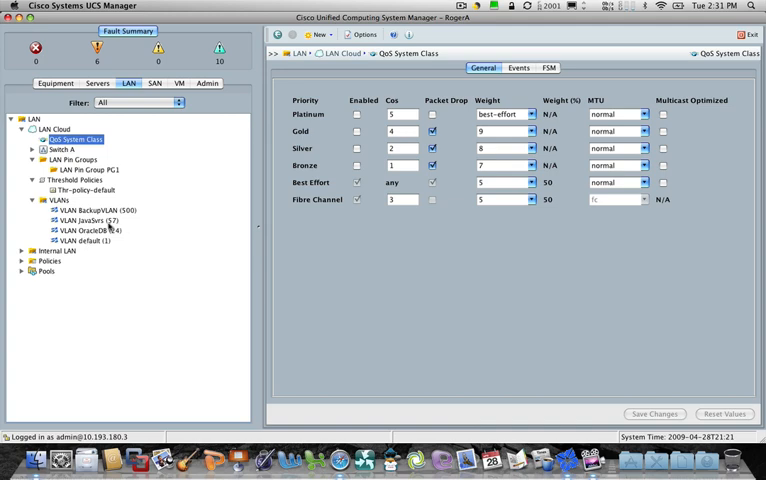
pyautogui.moveTo(115, 232)
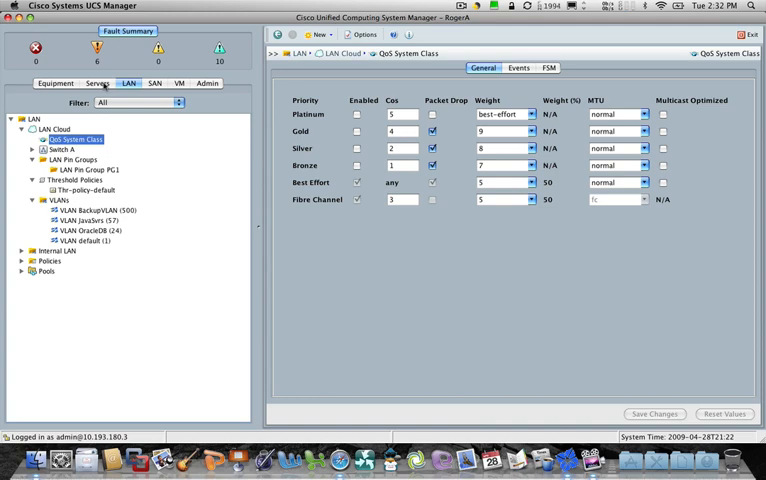
pyautogui.moveTo(155, 84)
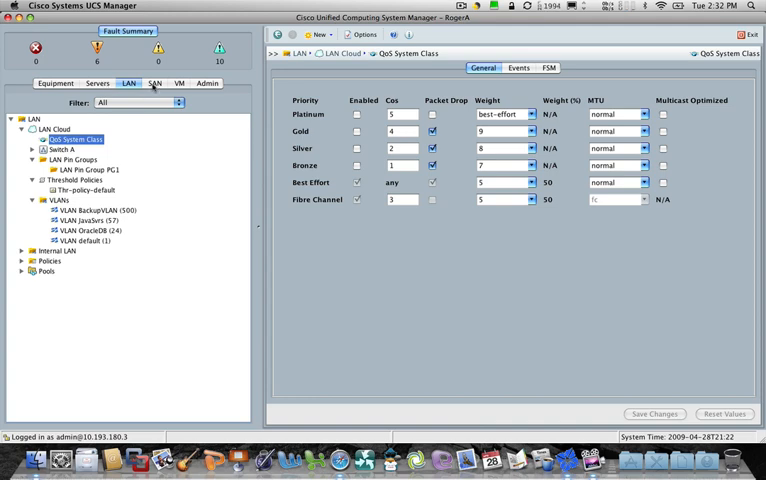
# Show SAN uplink FC ports 2/1–2/4 and expand SAN Policies and Pools
pyautogui.click(155, 83)
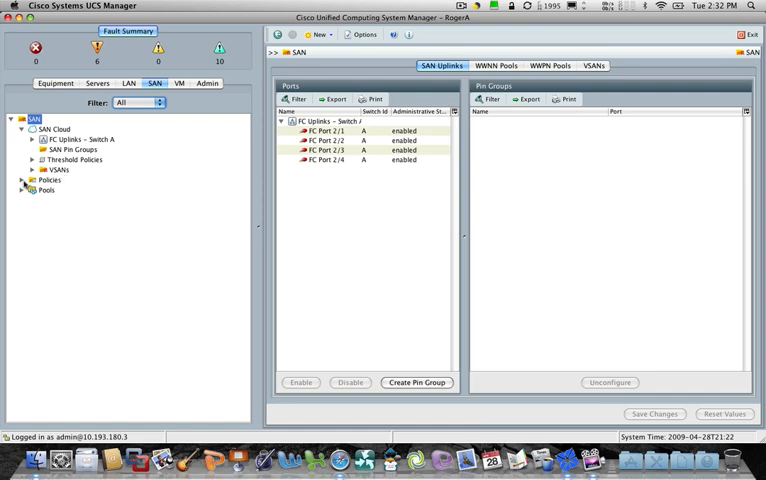
pyautogui.click(23, 180)
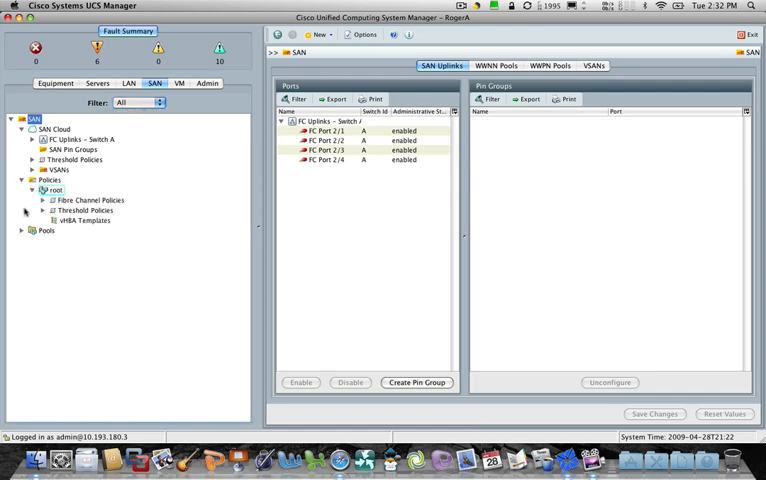
pyautogui.click(24, 240)
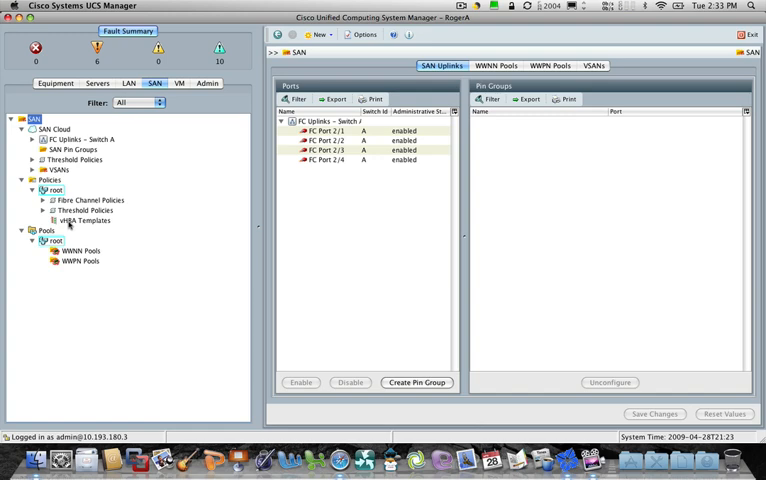
pyautogui.moveTo(206, 147)
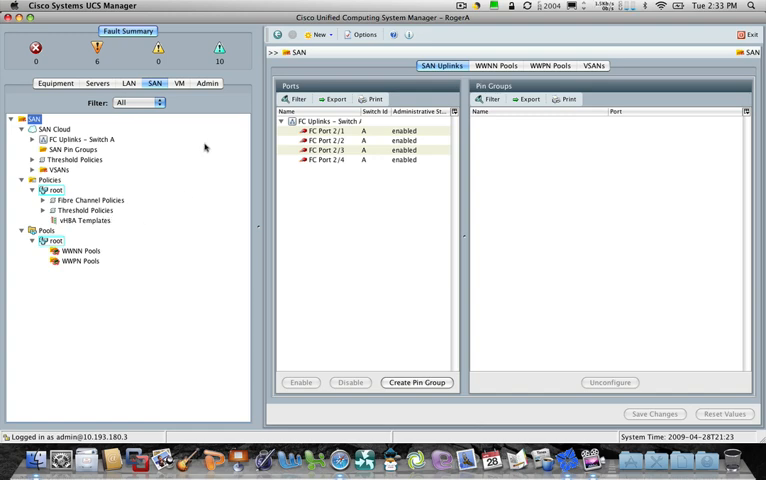
# Display the Admin Audit Log of service profile modifications
pyautogui.click(207, 83)
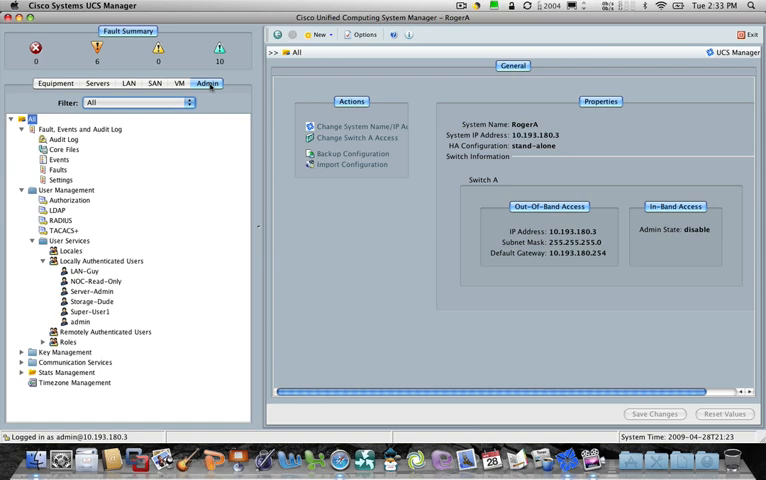
pyautogui.moveTo(90, 130)
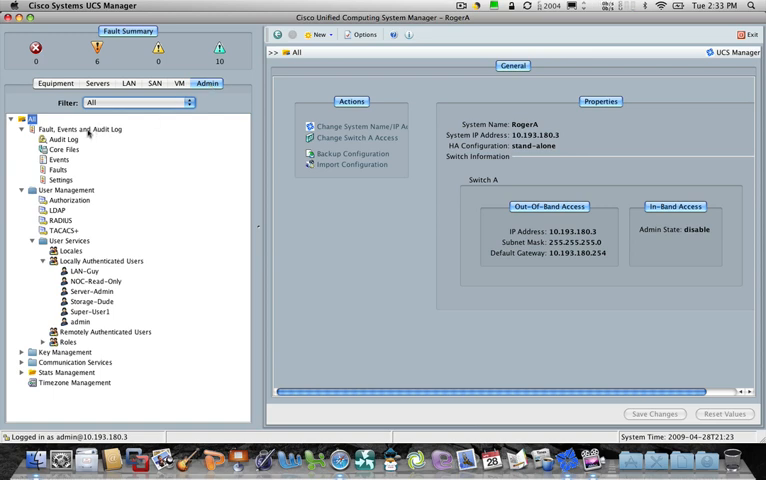
pyautogui.click(65, 139)
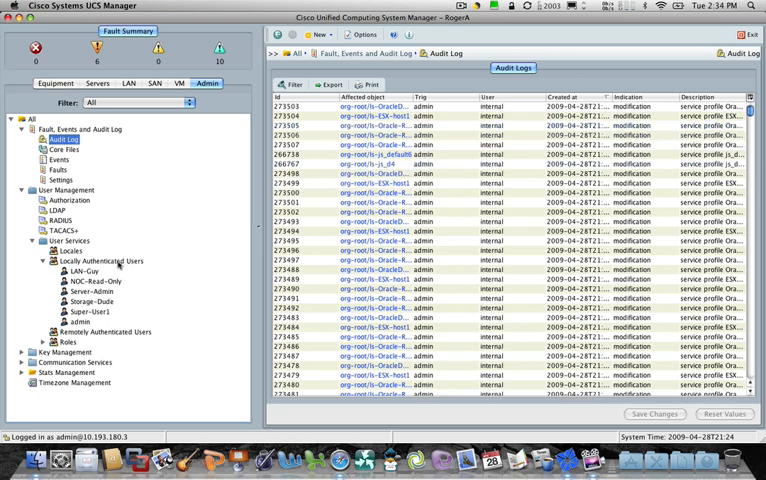
# Review the storage role's privileges, with ext-san config, policy, qos and security checked
pyautogui.click(101, 260)
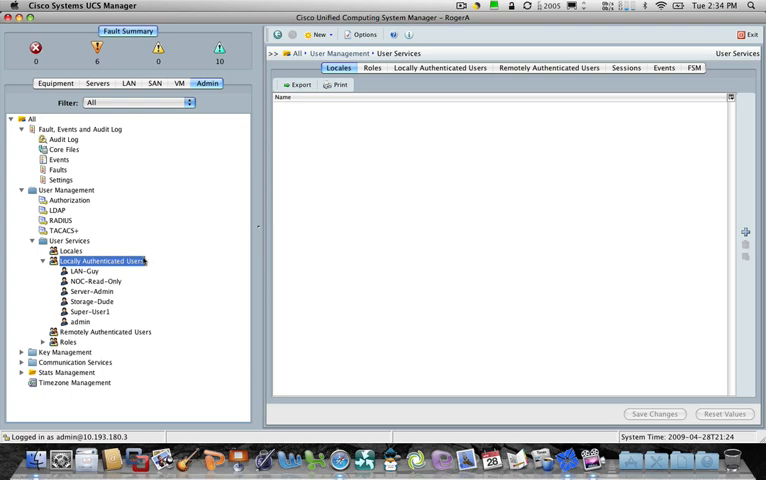
pyautogui.moveTo(587, 110)
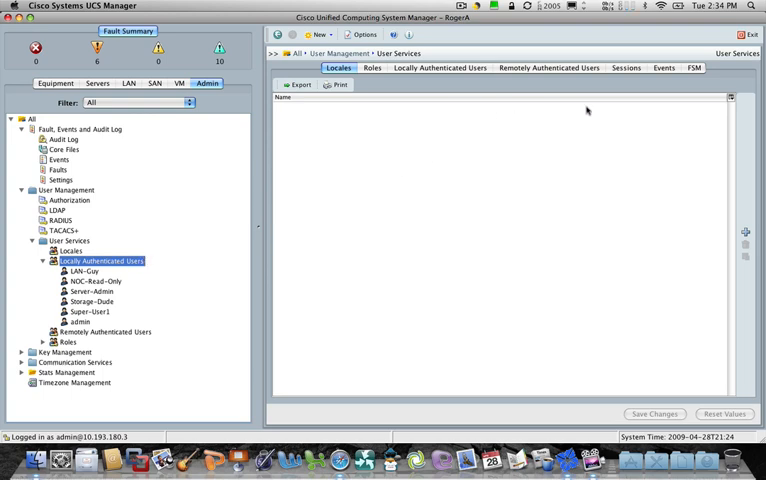
pyautogui.moveTo(88, 284)
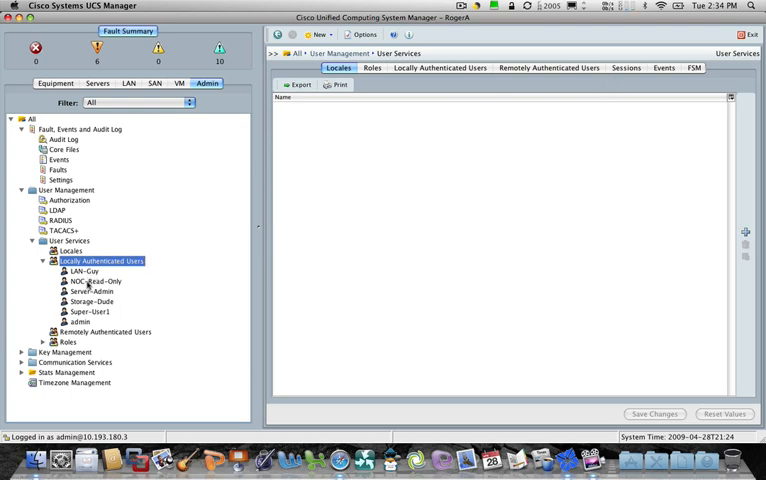
pyautogui.click(68, 342)
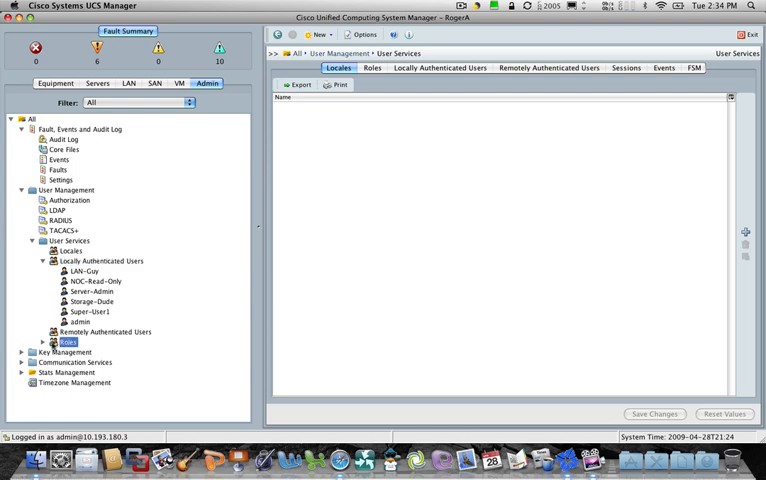
pyautogui.click(43, 342)
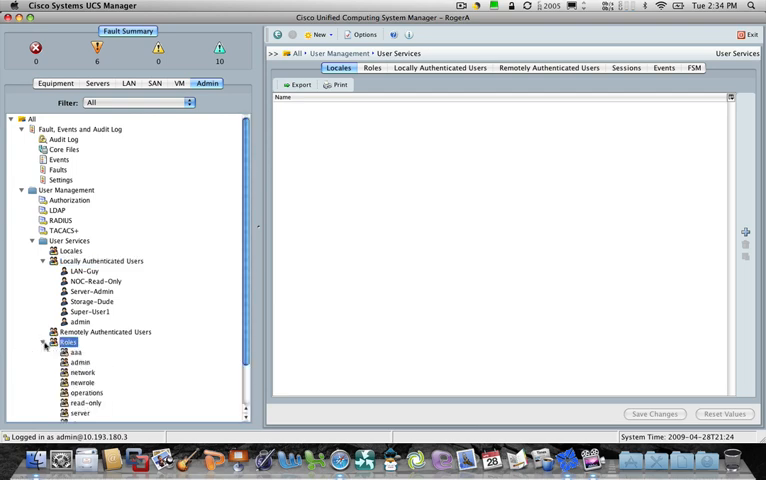
pyautogui.scroll(-3)
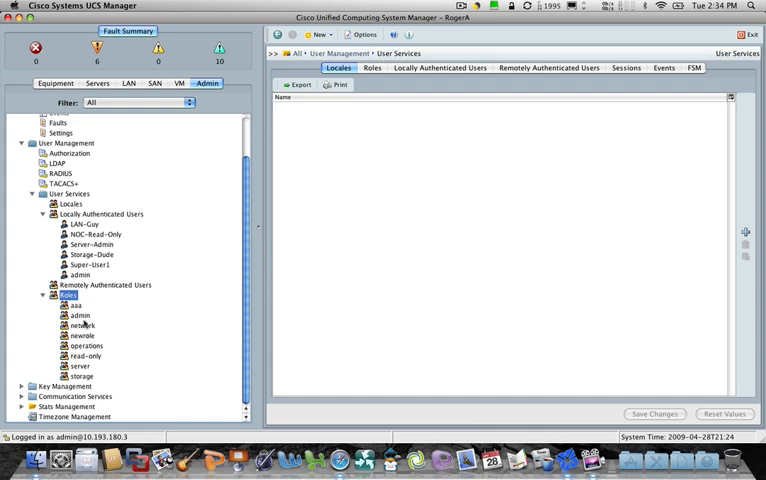
pyautogui.click(81, 325)
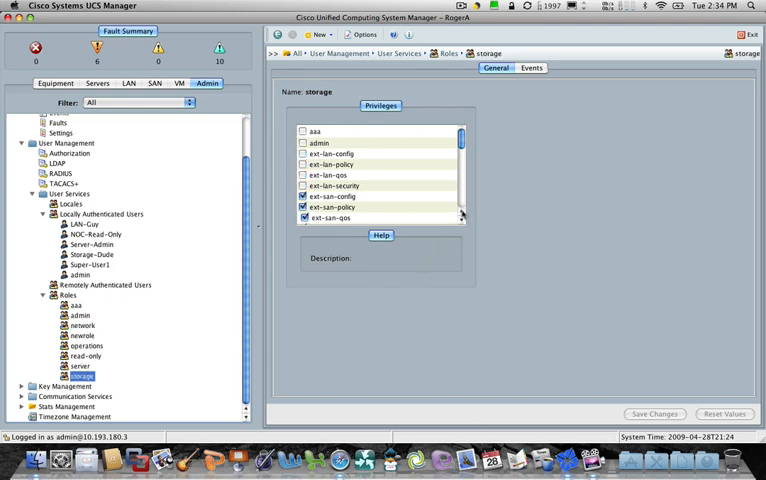
pyautogui.scroll(-3)
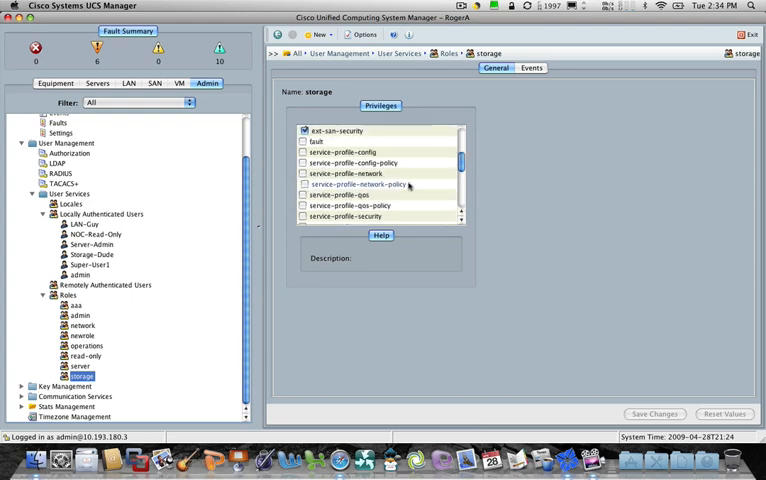
pyautogui.scroll(3)
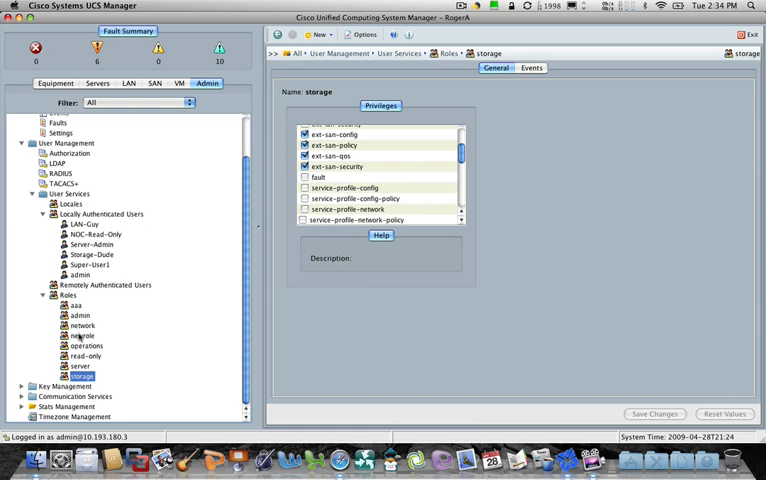
# Inspect newrole's privileges, including ext-lan and ext-san, then return to the Equipment inventory
pyautogui.click(82, 335)
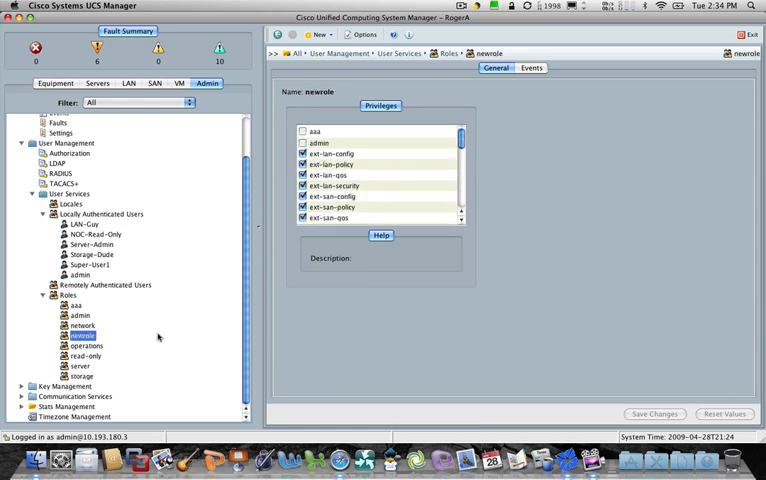
pyautogui.moveTo(228, 337)
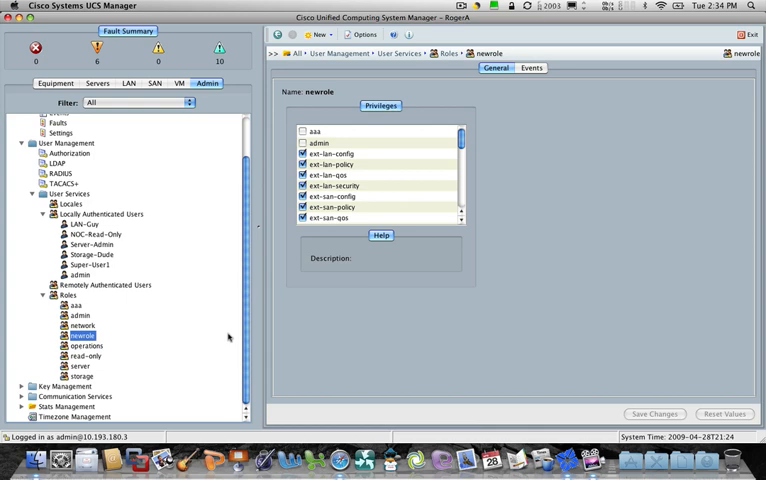
pyautogui.click(303, 218)
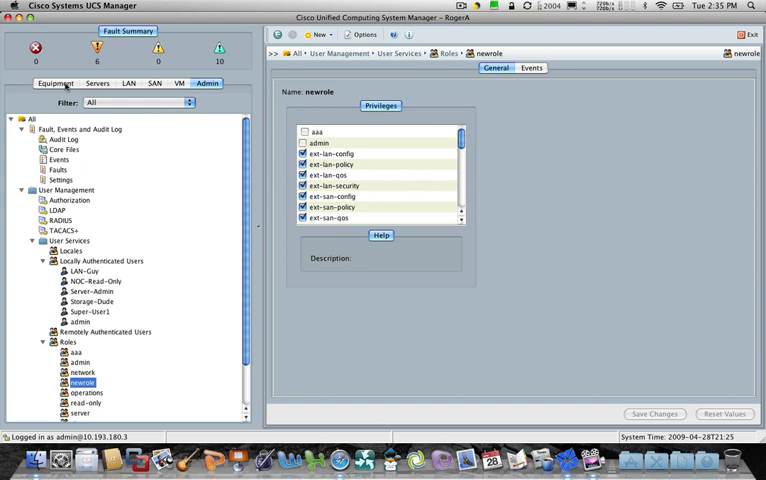
pyautogui.click(55, 83)
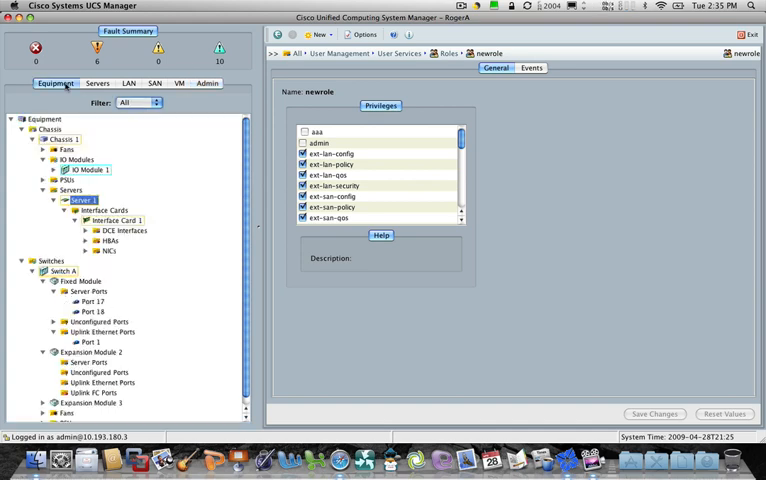